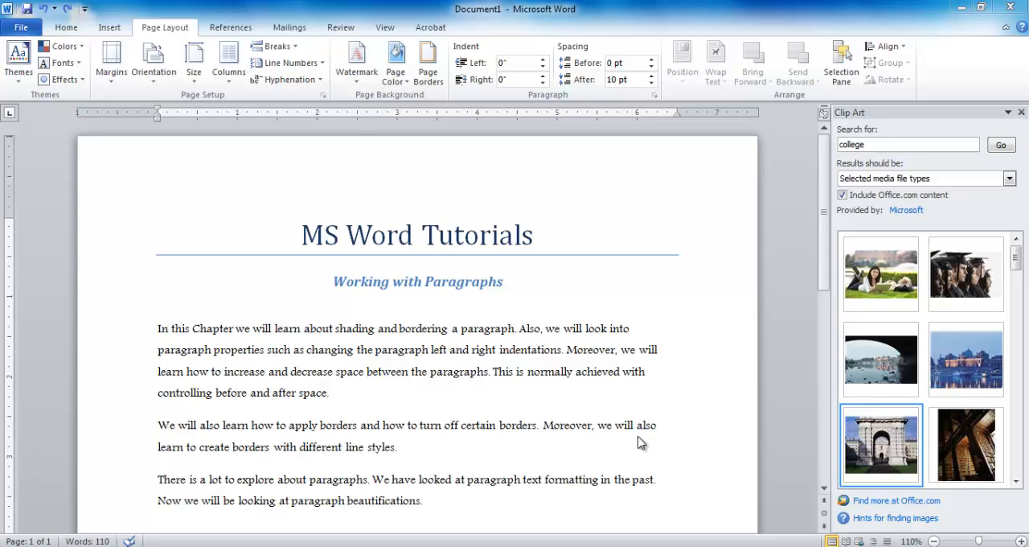
- Place the insertion point in the paragraph to adjust its spacing
{"action": "left_click", "coordinate": [632, 328]}
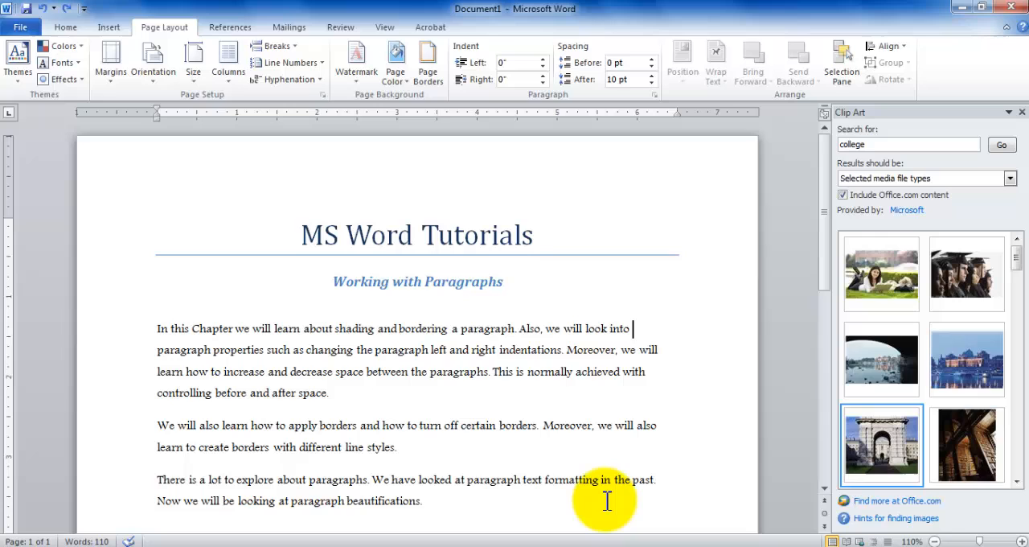
{"action": "mouse_move", "coordinate": [414, 434]}
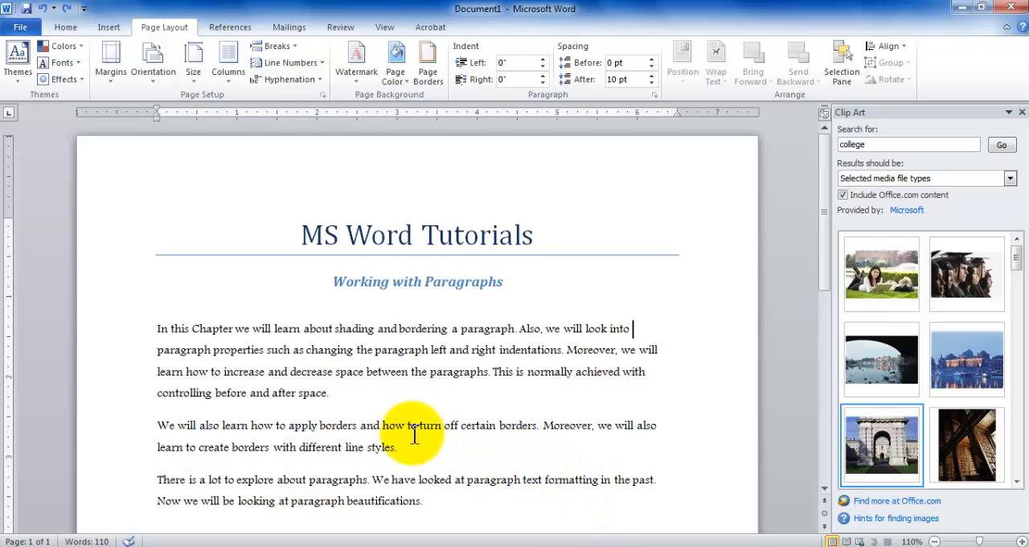
{"action": "mouse_move", "coordinate": [321, 449]}
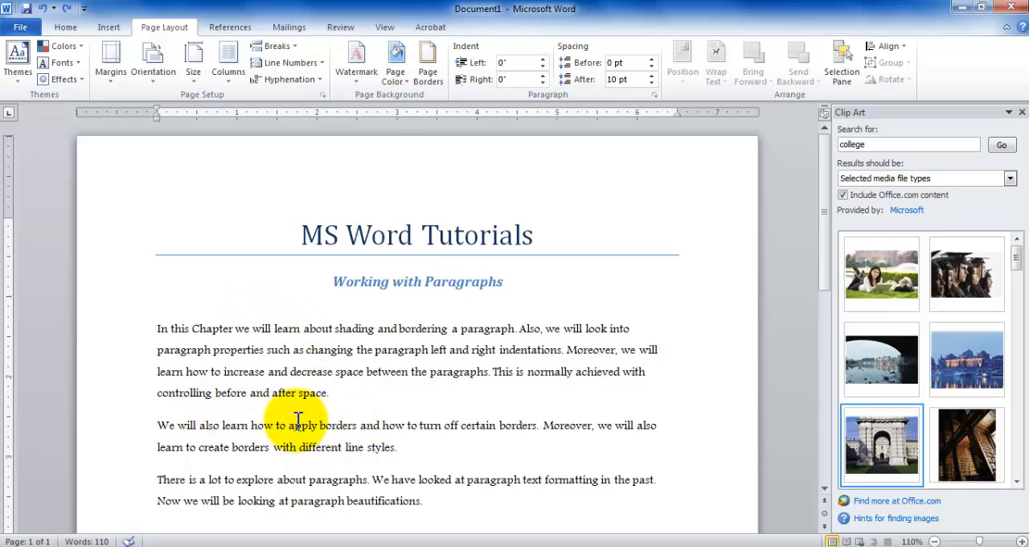
{"action": "mouse_move", "coordinate": [292, 462]}
{"action": "type", "text": "36"}
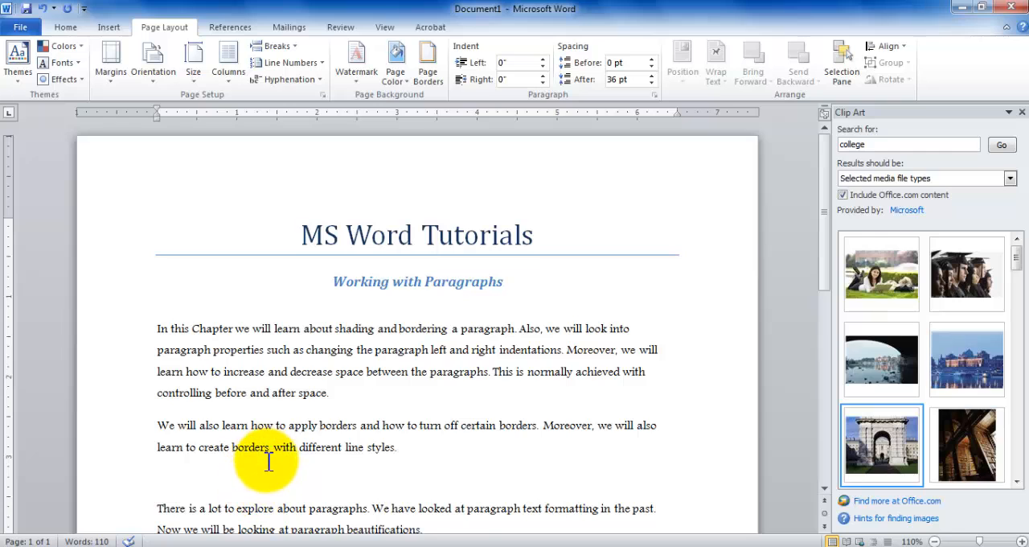
- Set Spacing Before to 36 pt on the middle paragraph and move to the left indent field
{"action": "left_click", "coordinate": [407, 424]}
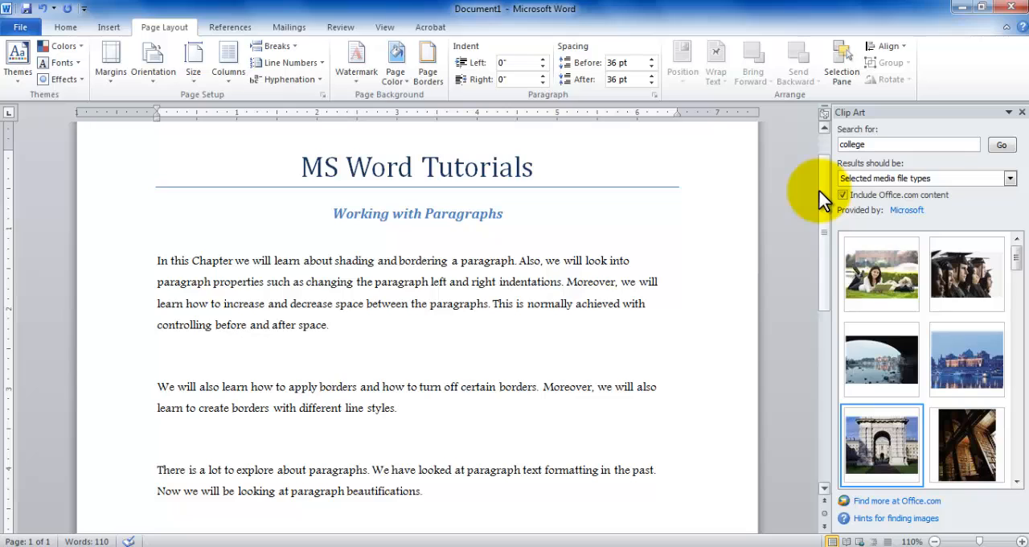
{"action": "left_click", "coordinate": [396, 407]}
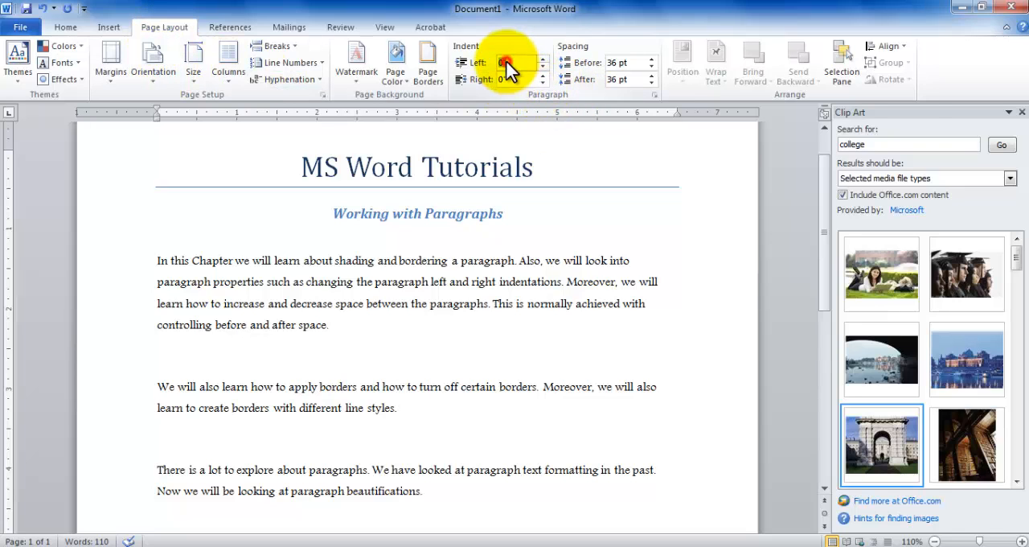
- Indent the middle paragraph 0.7" on both left and right, entering 0.5" then nudging up with the spinners
{"action": "type", "text": ".5"}
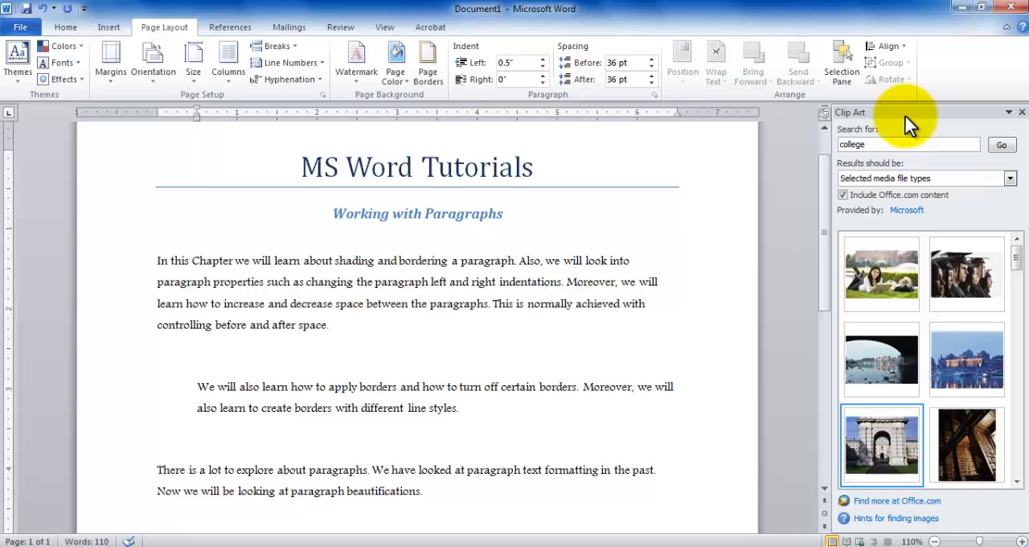
{"action": "left_click", "coordinate": [459, 407]}
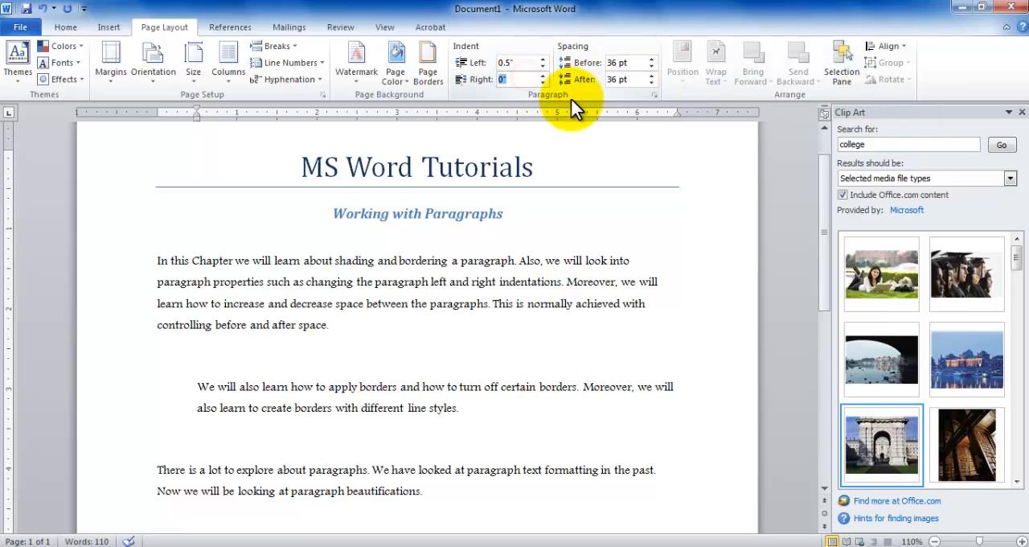
{"action": "type", "text": "0.5\""}
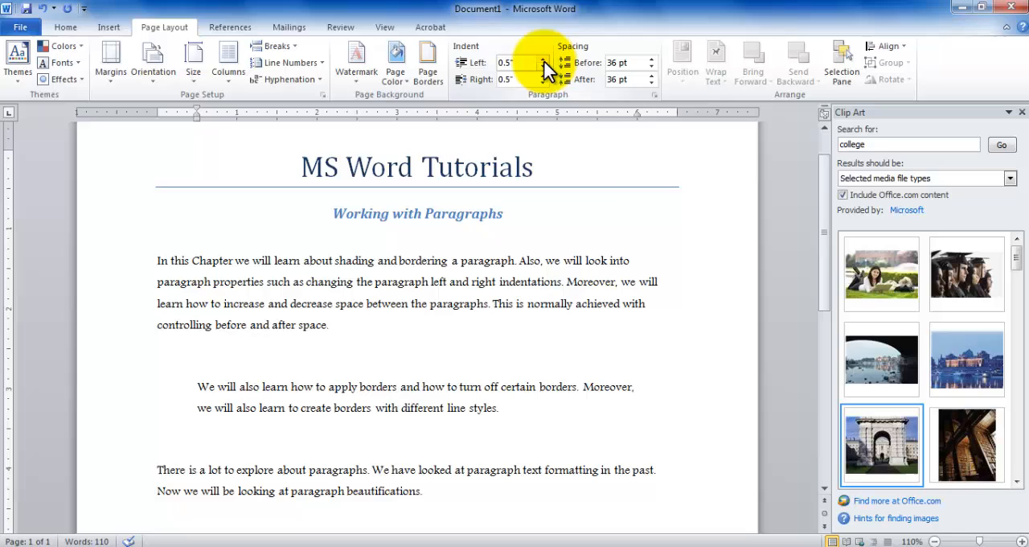
{"action": "left_click", "coordinate": [543, 58]}
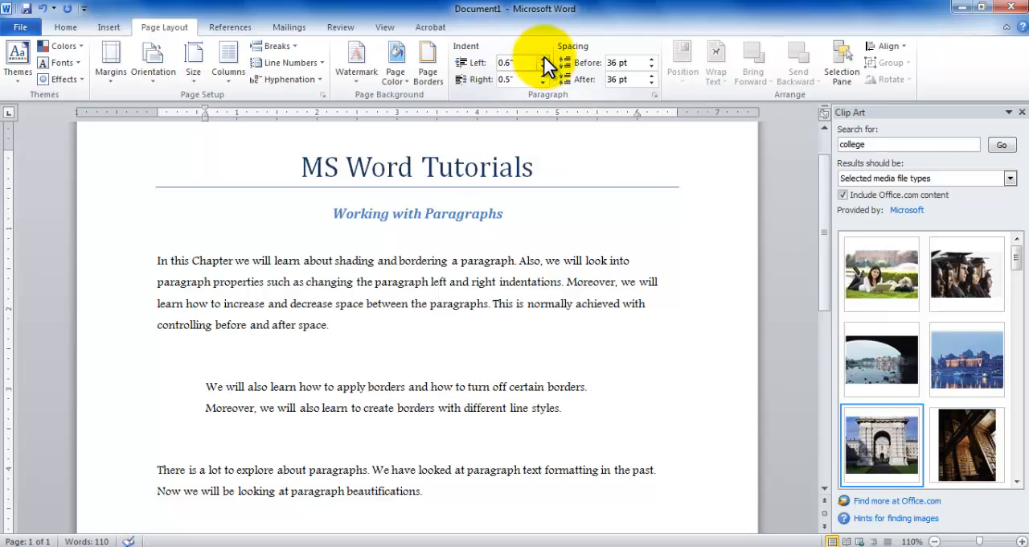
{"action": "left_click", "coordinate": [561, 408]}
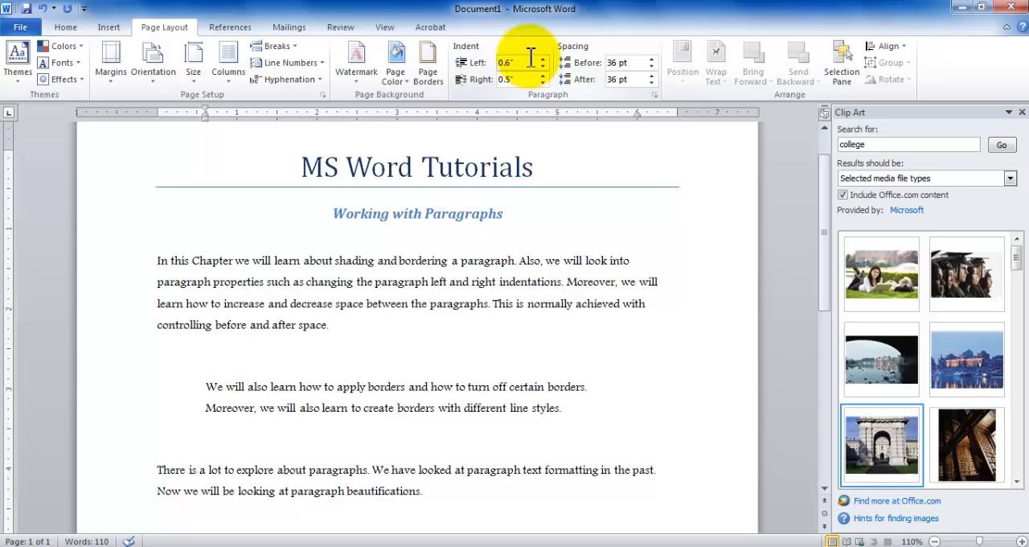
{"action": "left_click", "coordinate": [542, 59]}
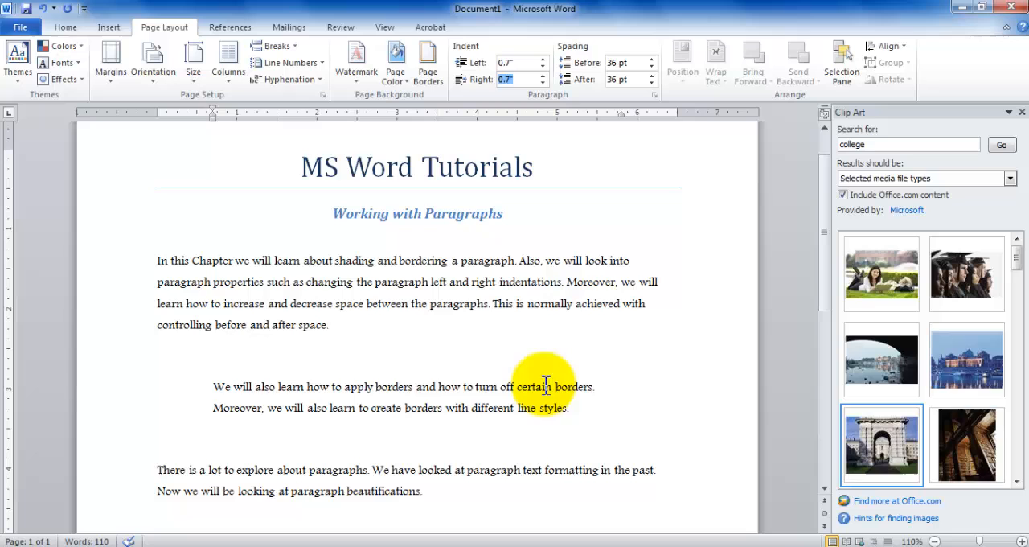
- Select the whole middle paragraph and return to the Home formatting commands
{"action": "left_click_drag", "start_coordinate": [213, 387], "coordinate": [475, 387]}
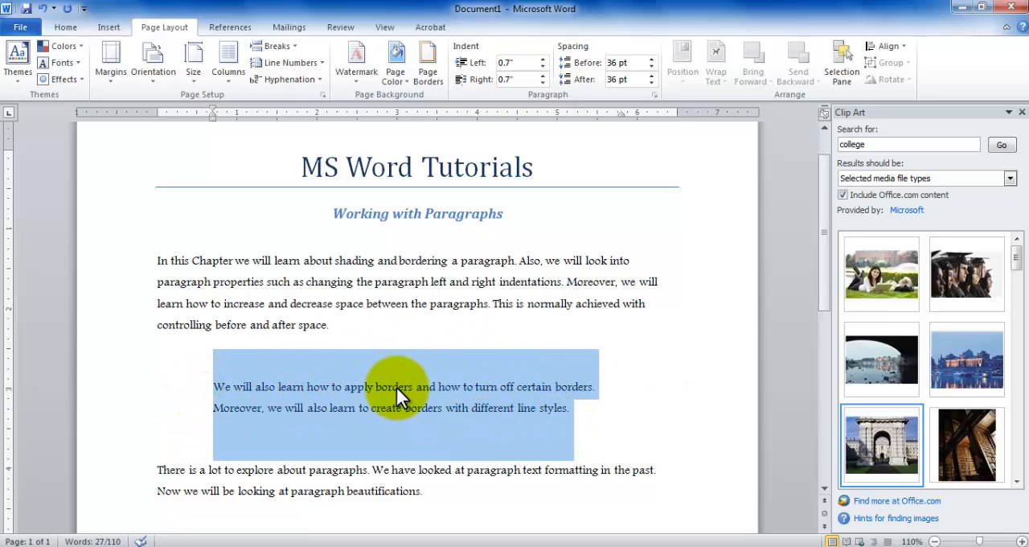
{"action": "mouse_move", "coordinate": [470, 394]}
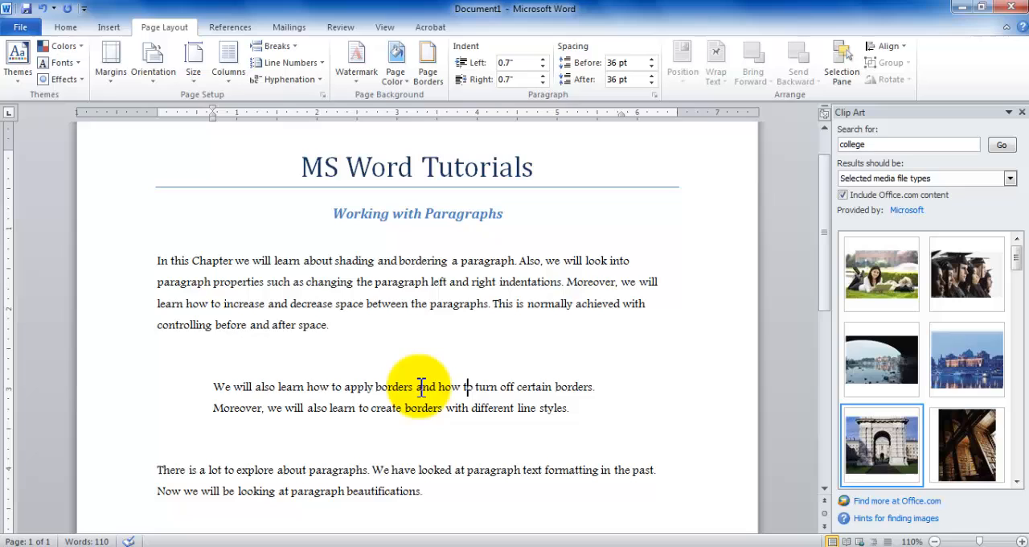
{"action": "left_click_drag", "start_coordinate": [418, 386], "coordinate": [566, 408]}
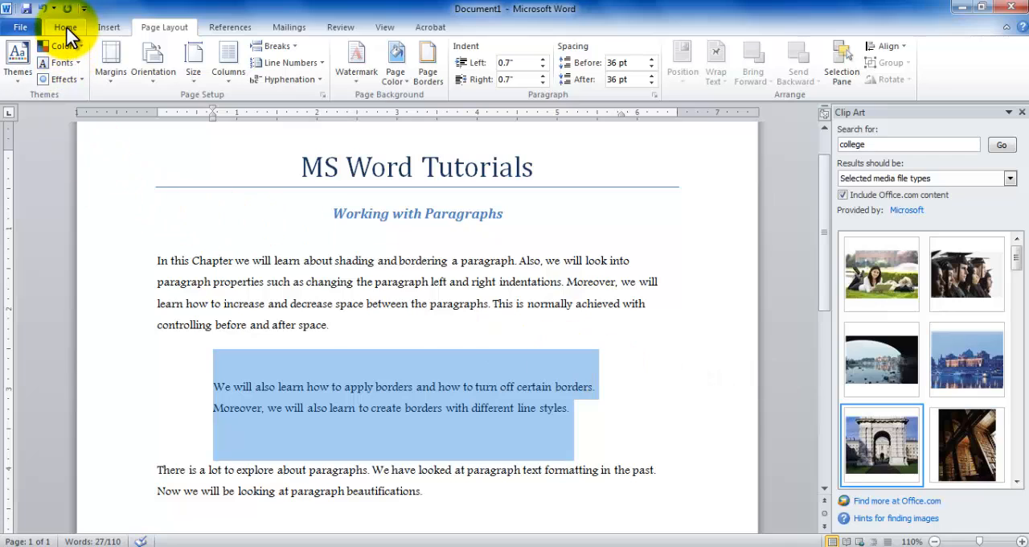
{"action": "left_click", "coordinate": [65, 27]}
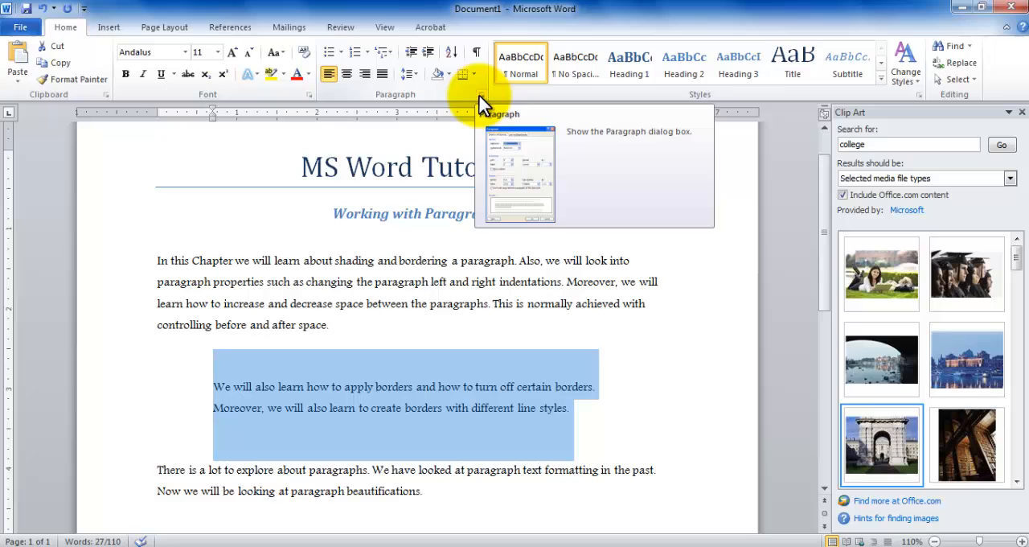
{"action": "left_click", "coordinate": [480, 94]}
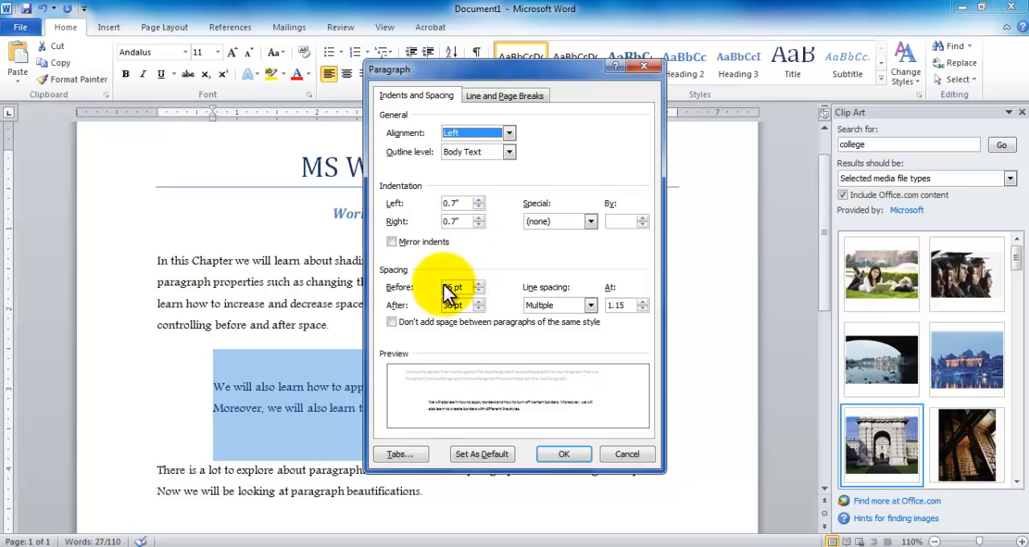
{"action": "left_click", "coordinate": [477, 283]}
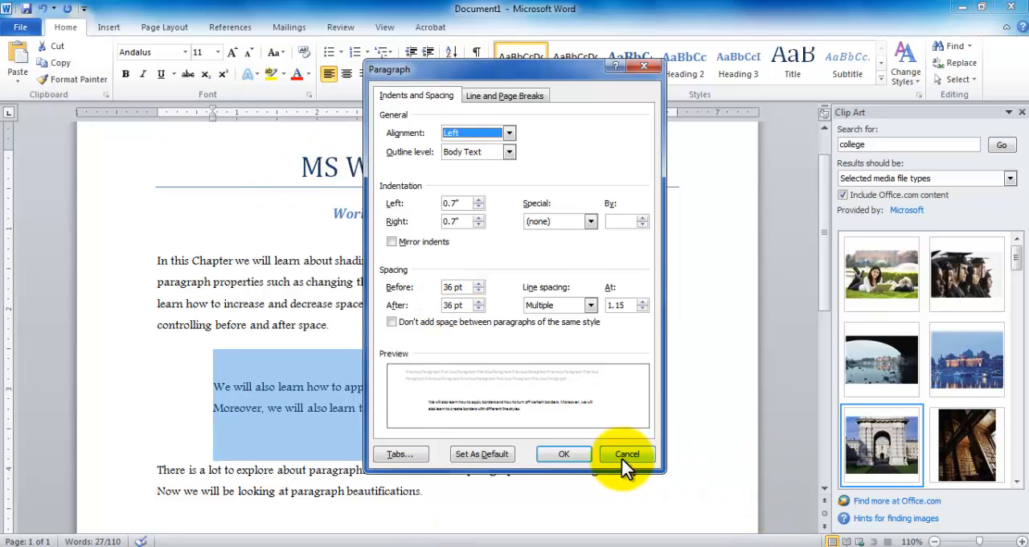
{"action": "left_click", "coordinate": [626, 453]}
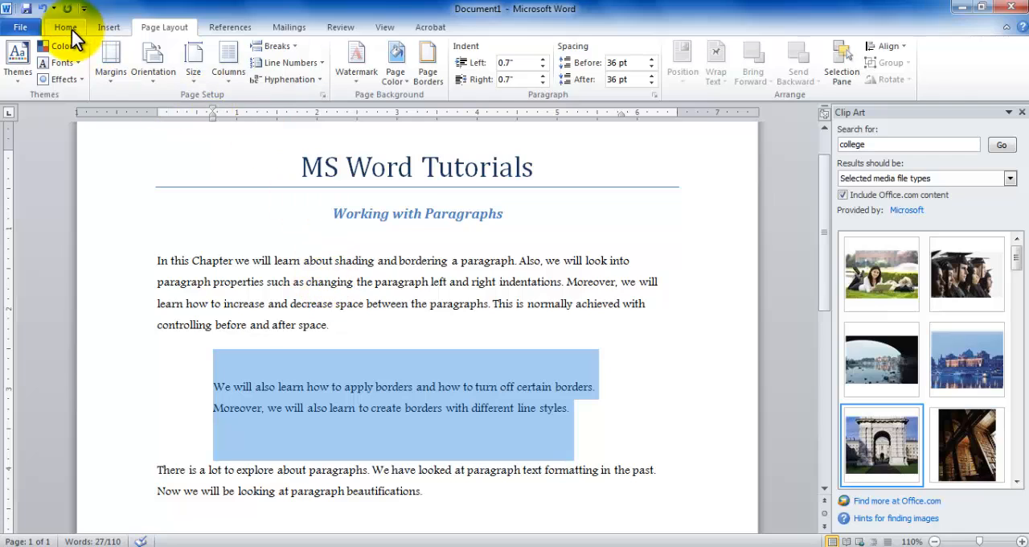
- Shade the middle paragraph Aqua, Accent 5, Lighter 80% from the Shading dropdown
{"action": "left_click", "coordinate": [65, 26]}
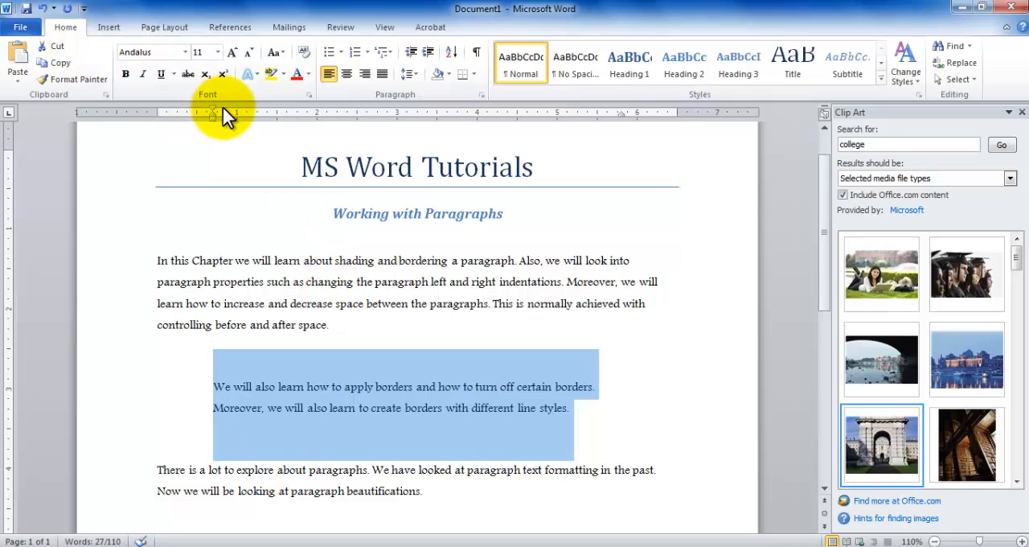
{"action": "mouse_move", "coordinate": [430, 105]}
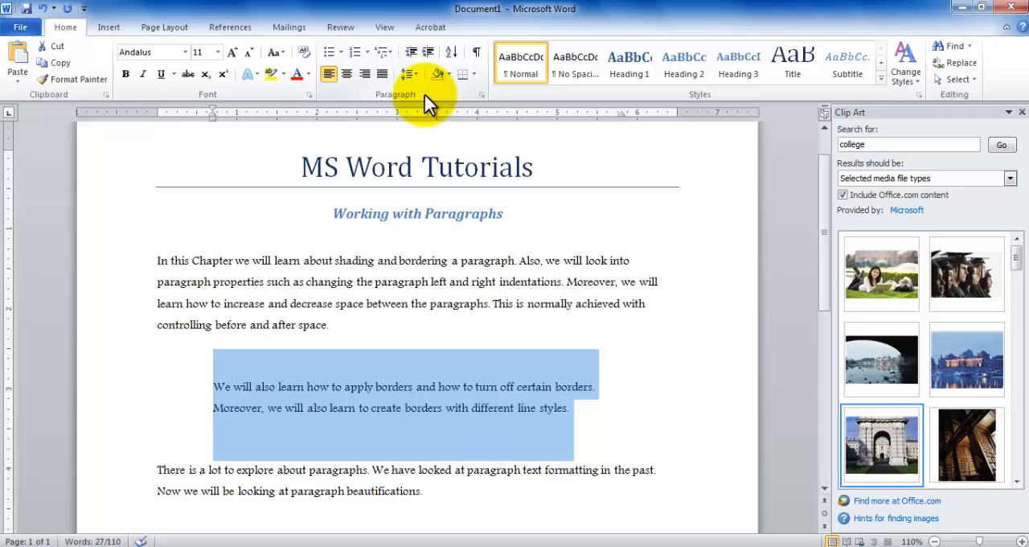
{"action": "mouse_move", "coordinate": [438, 74]}
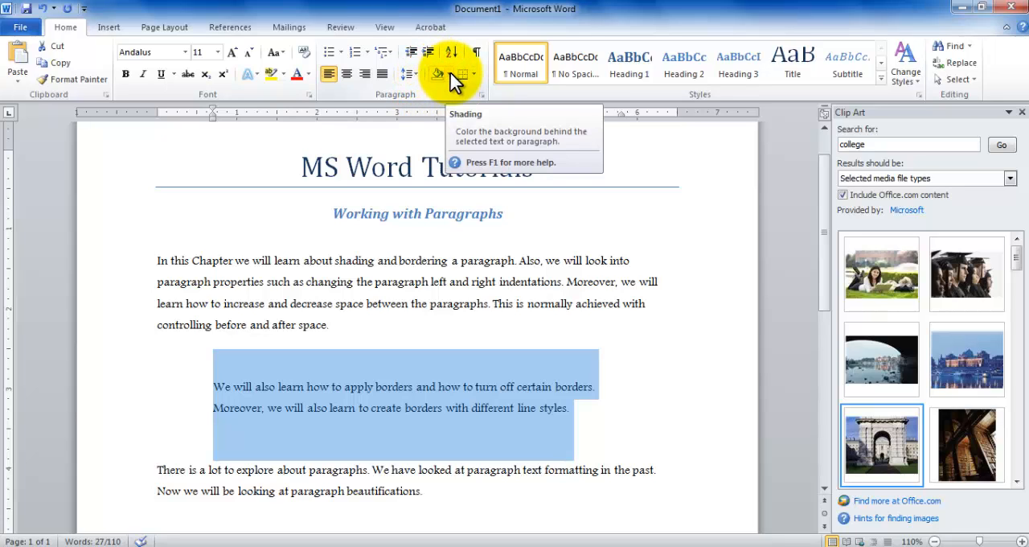
{"action": "left_click", "coordinate": [438, 74]}
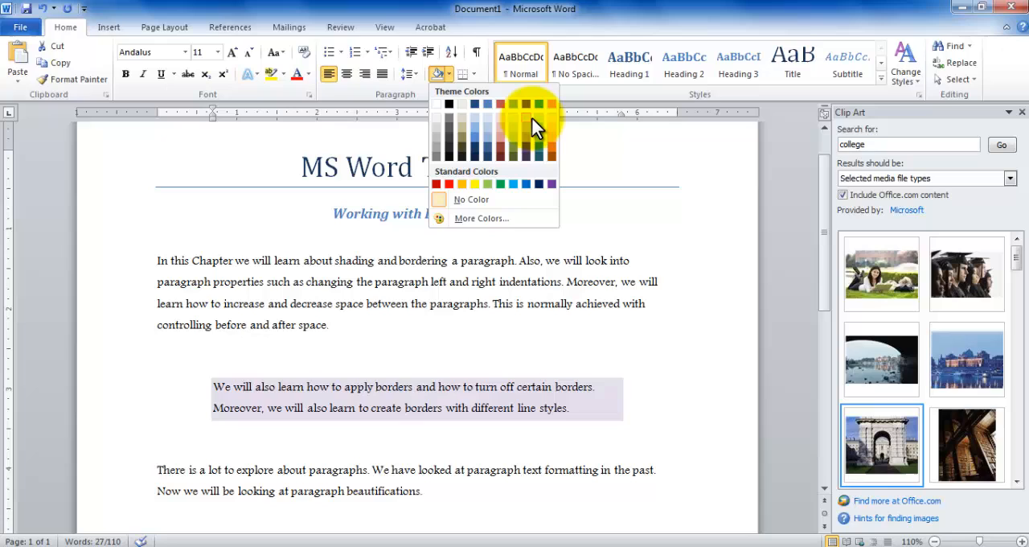
{"action": "mouse_move", "coordinate": [529, 115]}
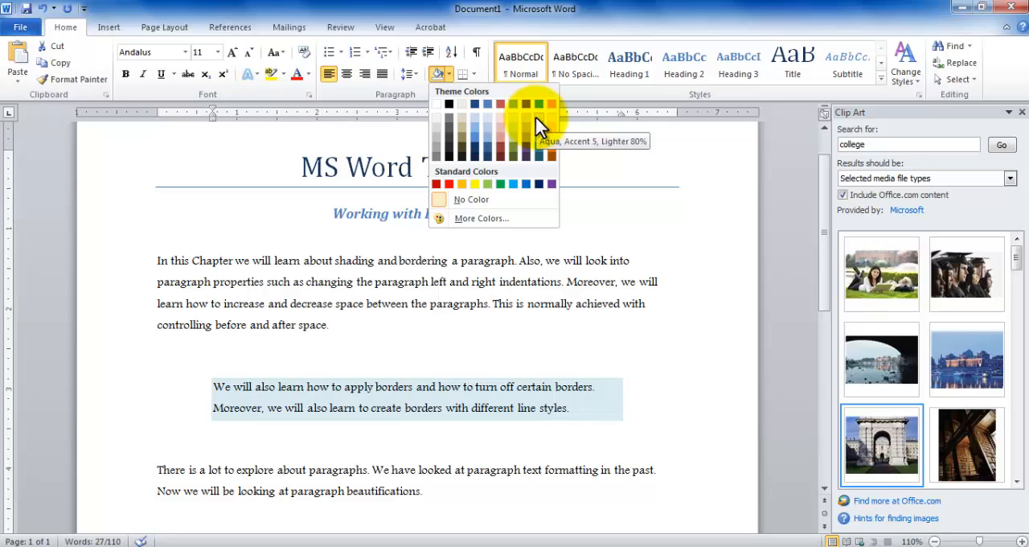
{"action": "left_click", "coordinate": [538, 112]}
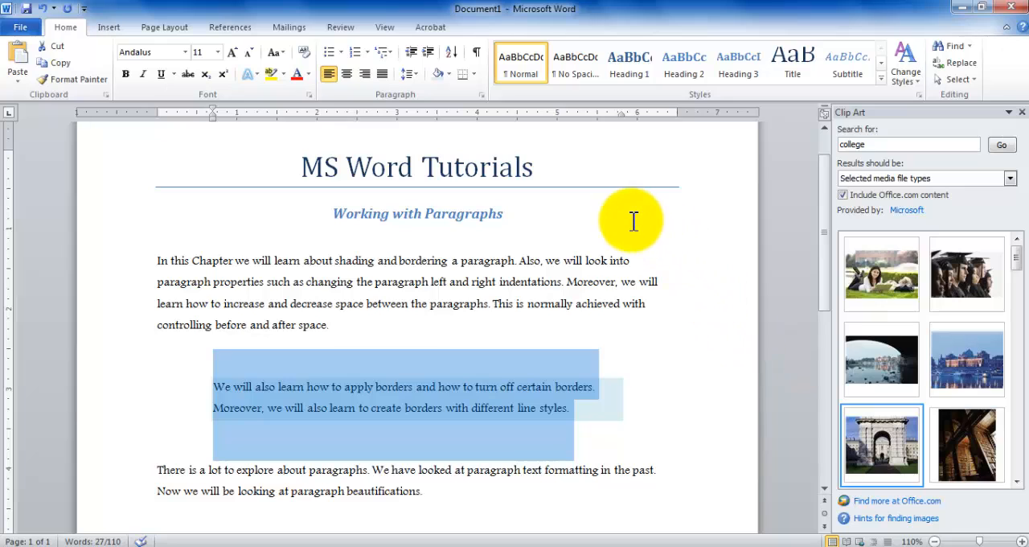
- Apply an outside box border to the middle paragraph and reopen the border options list
{"action": "left_click", "coordinate": [472, 74]}
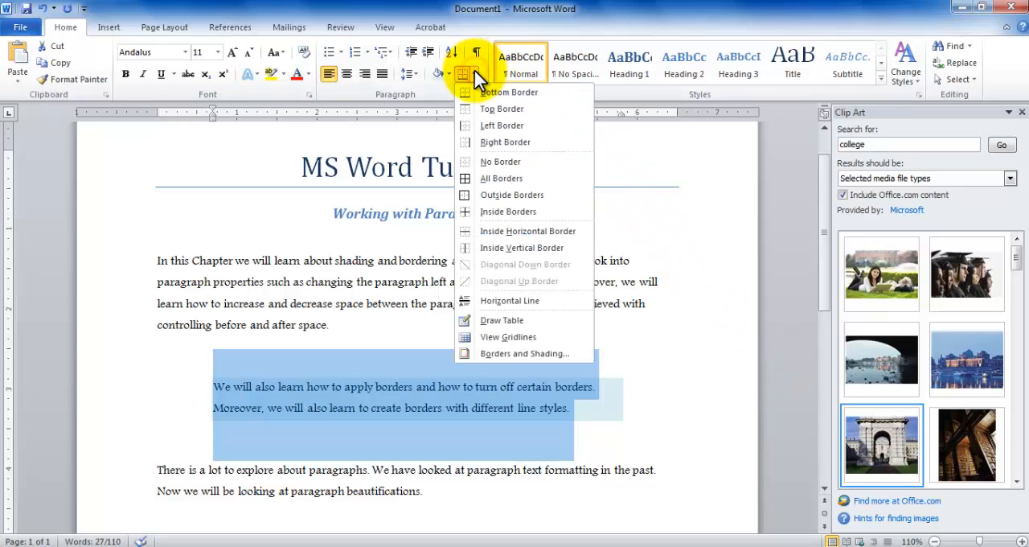
{"action": "mouse_move", "coordinate": [512, 195]}
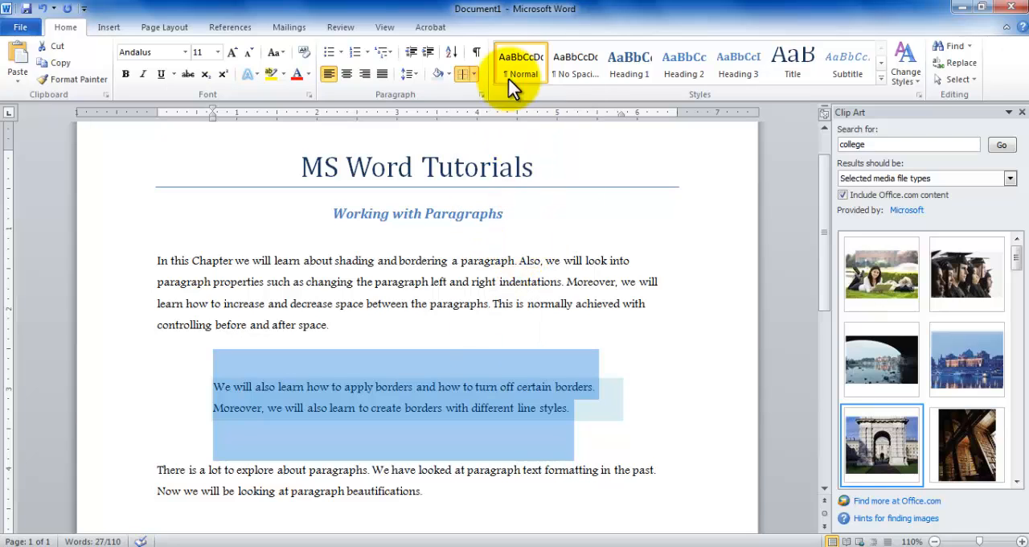
{"action": "left_click", "coordinate": [460, 73]}
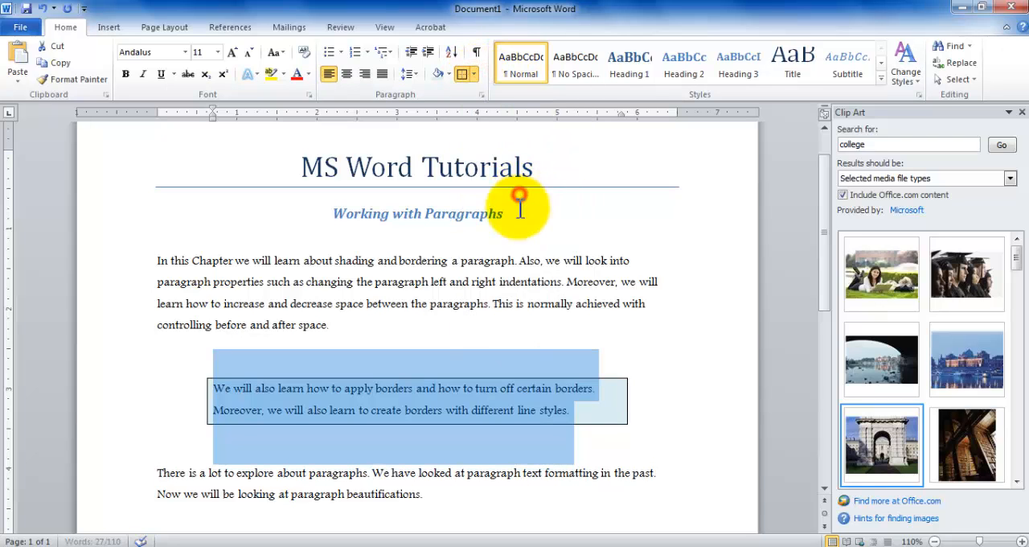
{"action": "mouse_move", "coordinate": [626, 418]}
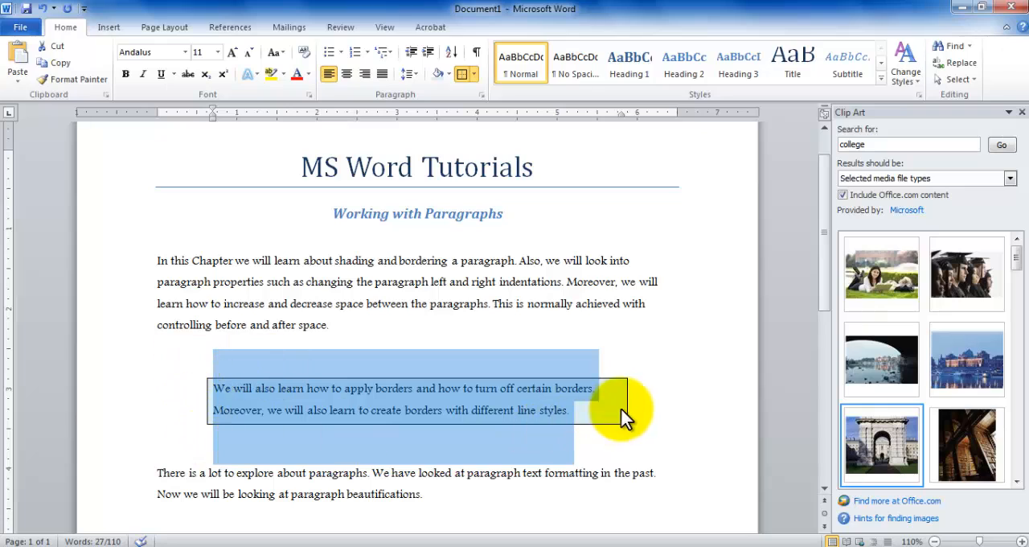
{"action": "mouse_move", "coordinate": [627, 394]}
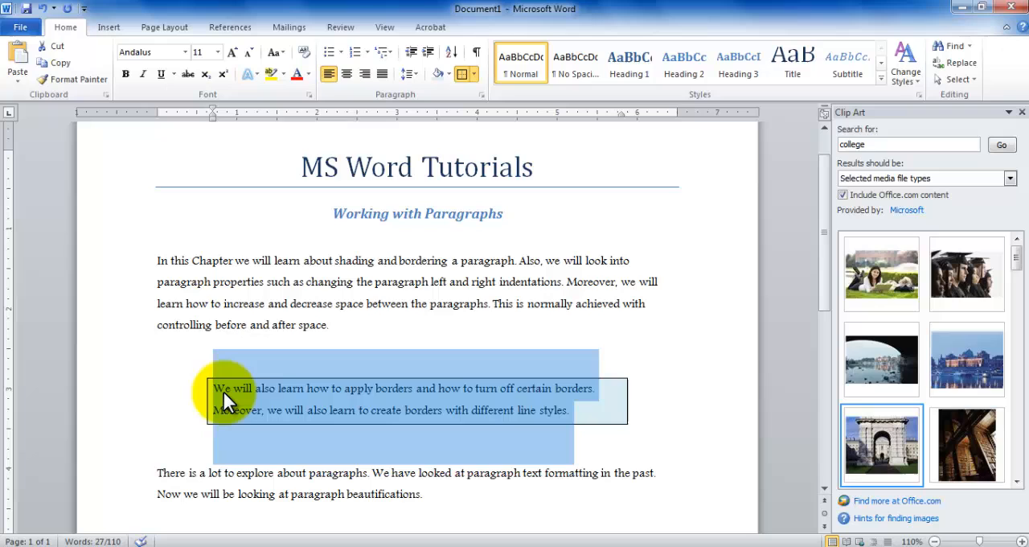
{"action": "mouse_move", "coordinate": [265, 414]}
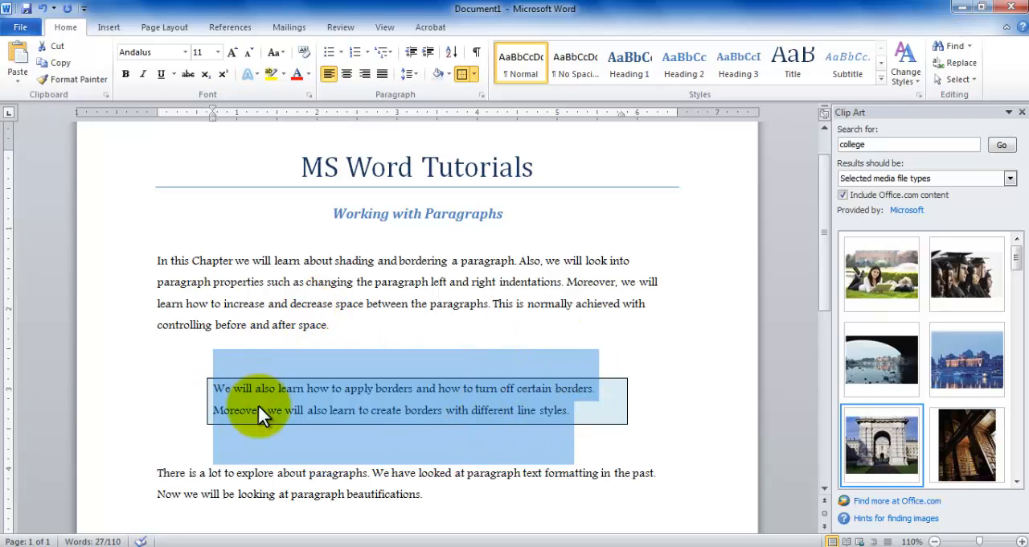
{"action": "mouse_move", "coordinate": [211, 458]}
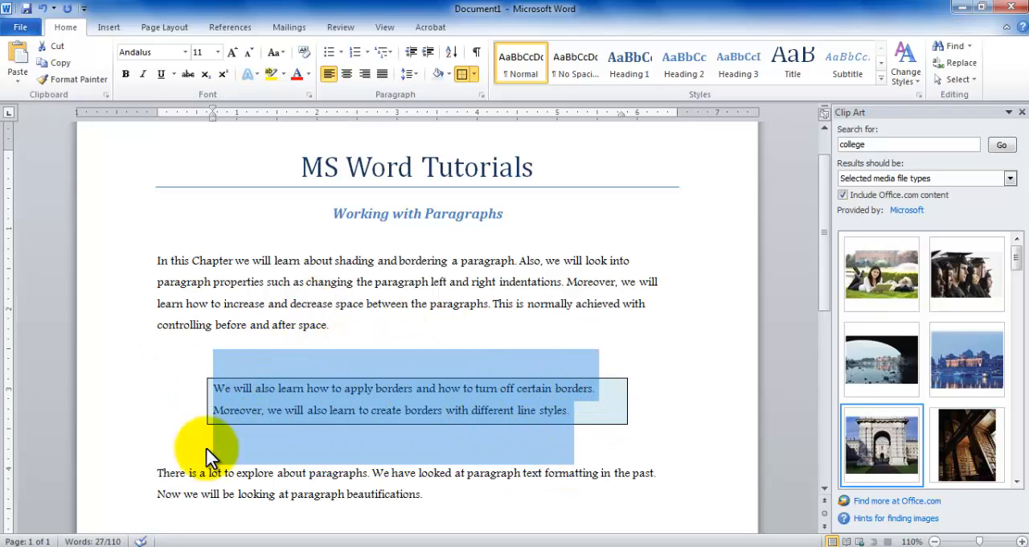
{"action": "left_click", "coordinate": [465, 74]}
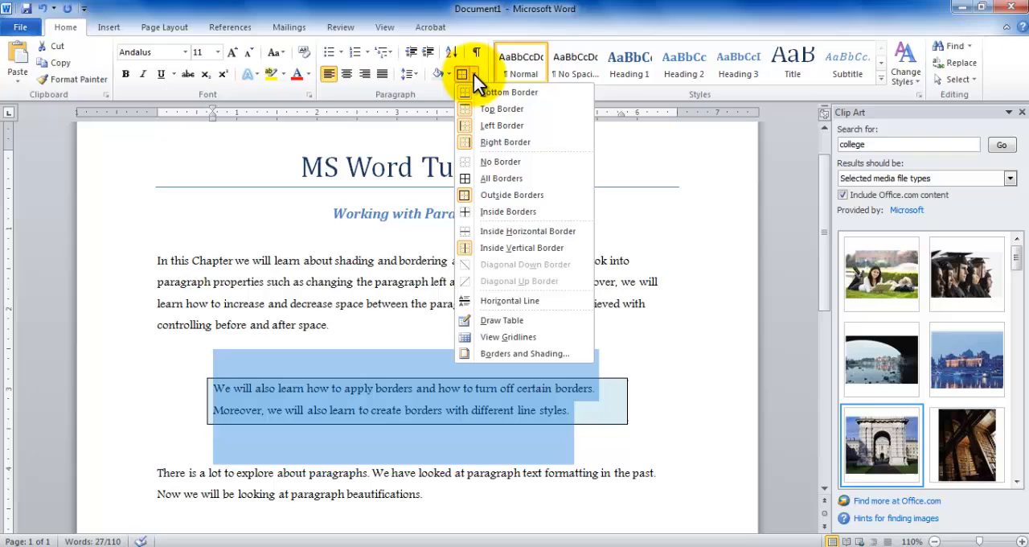
{"action": "mouse_move", "coordinate": [469, 74]}
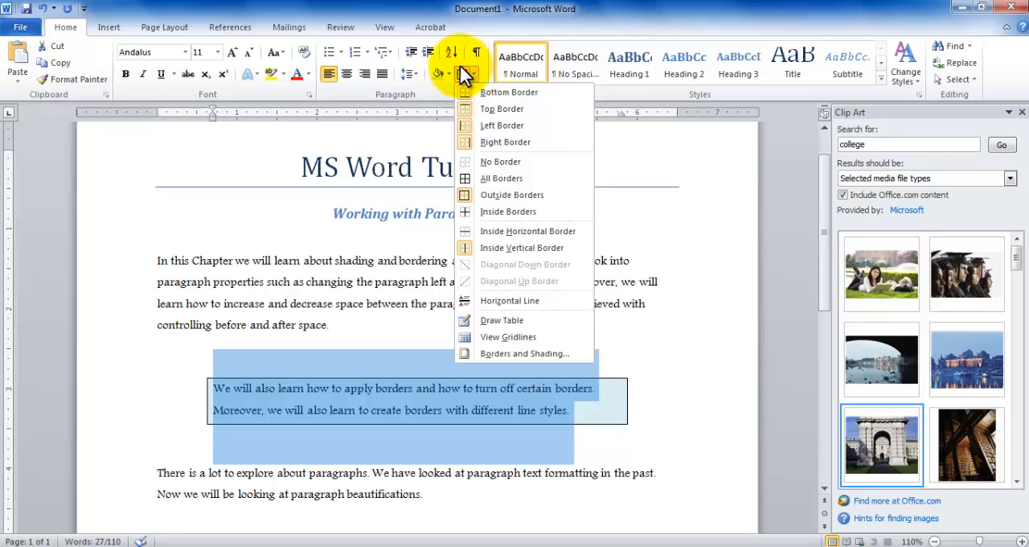
{"action": "mouse_move", "coordinate": [524, 354]}
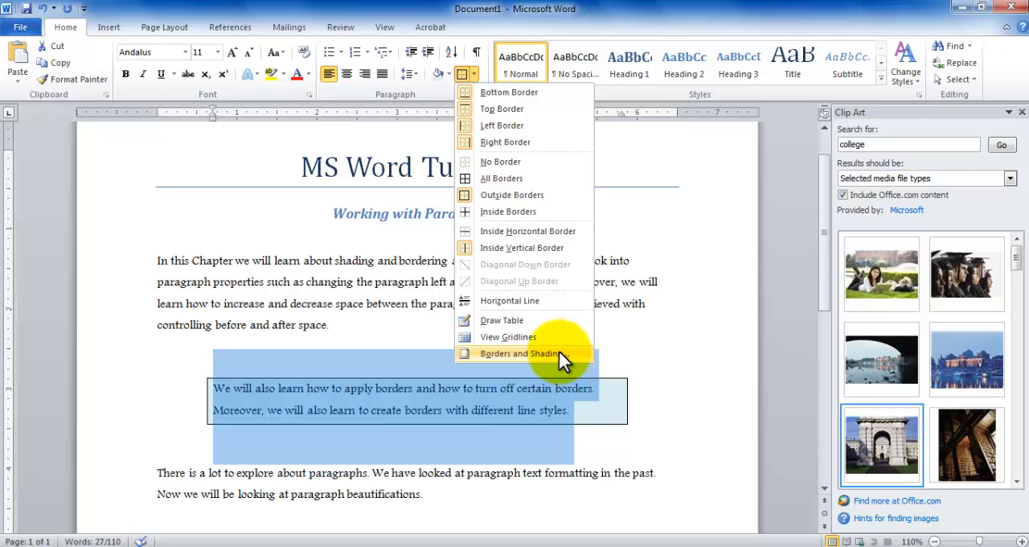
- In Borders and Shading, choose the Box setting with a double-line style and reach the border colour choices
{"action": "left_click", "coordinate": [518, 353]}
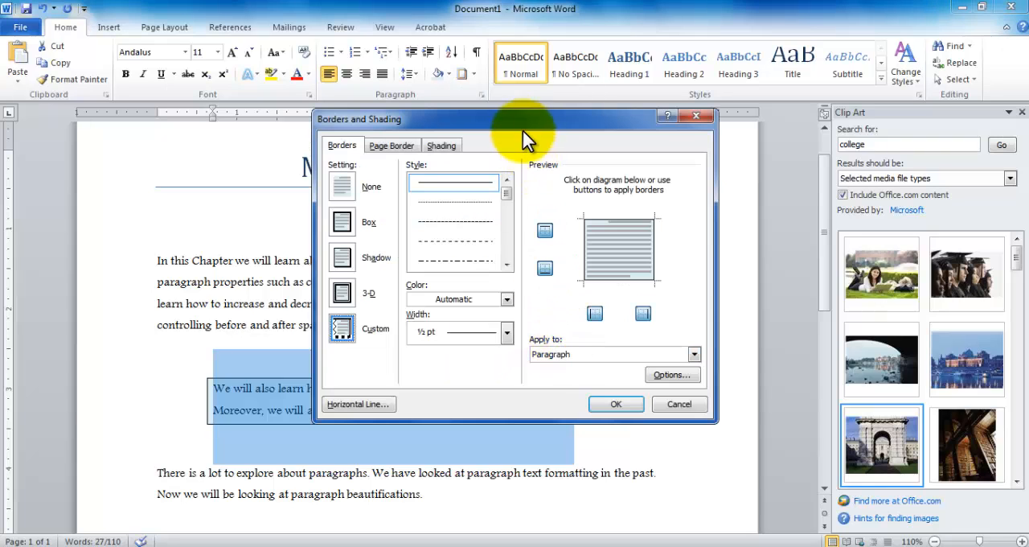
{"action": "left_click_drag", "start_coordinate": [522, 119], "coordinate": [530, 6]}
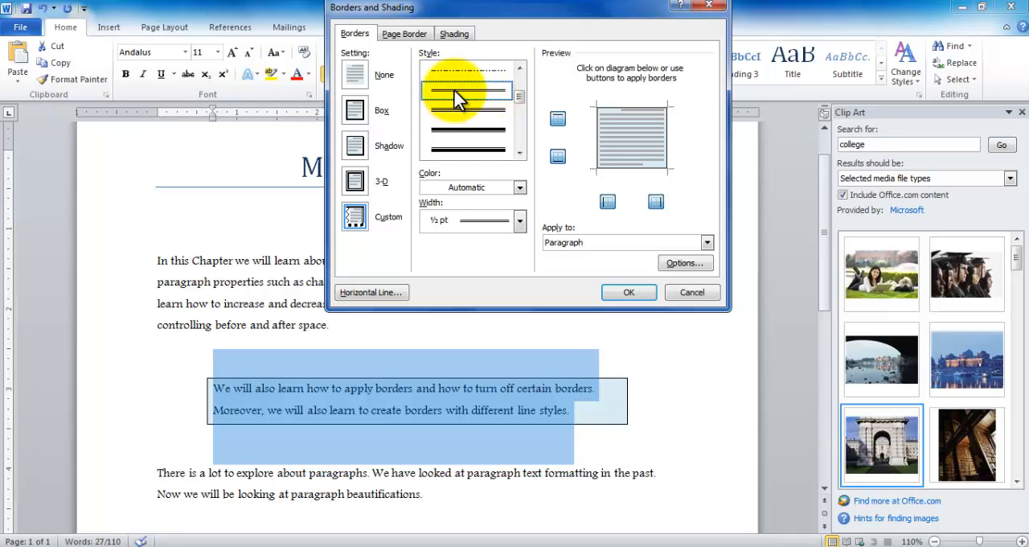
{"action": "mouse_move", "coordinate": [639, 80]}
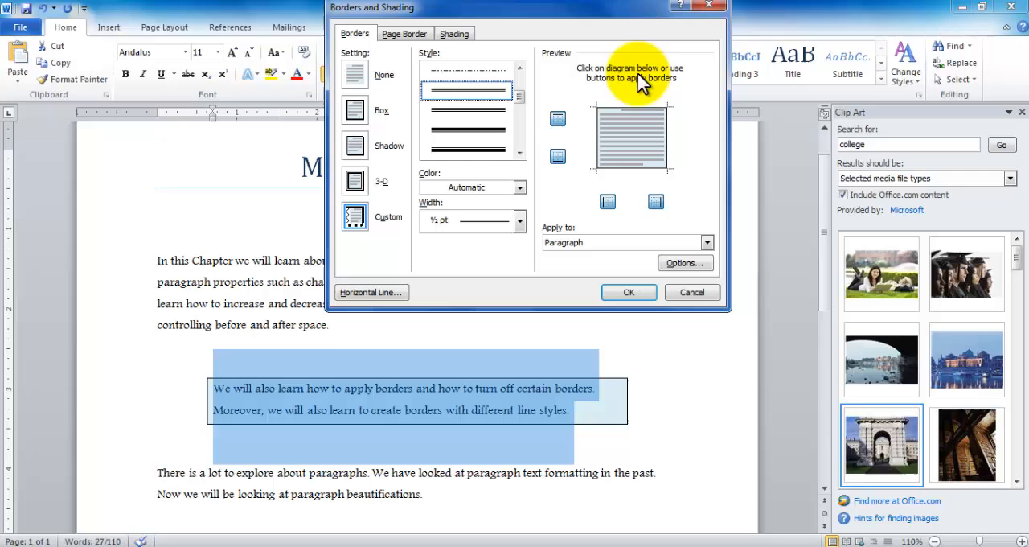
{"action": "mouse_move", "coordinate": [599, 97]}
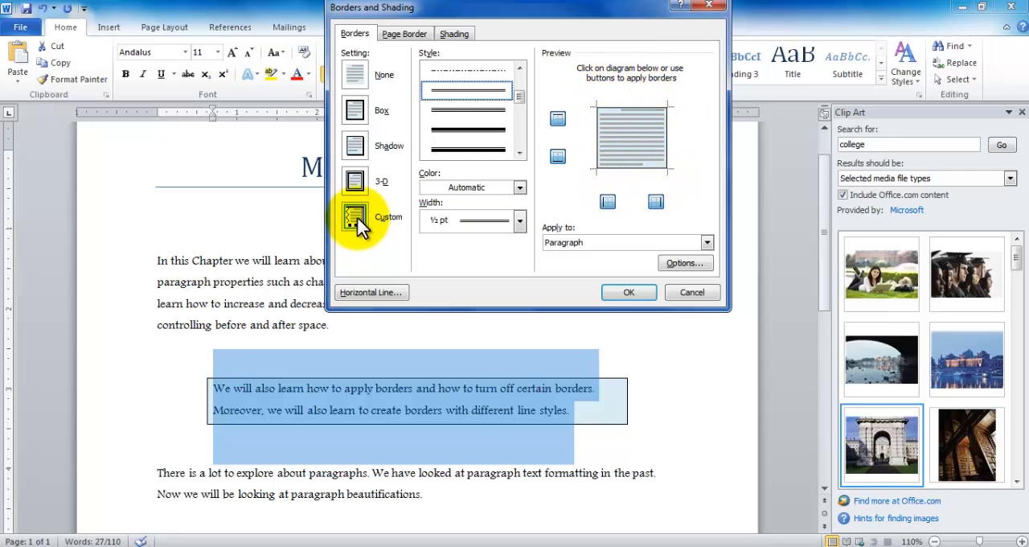
{"action": "left_click", "coordinate": [355, 110]}
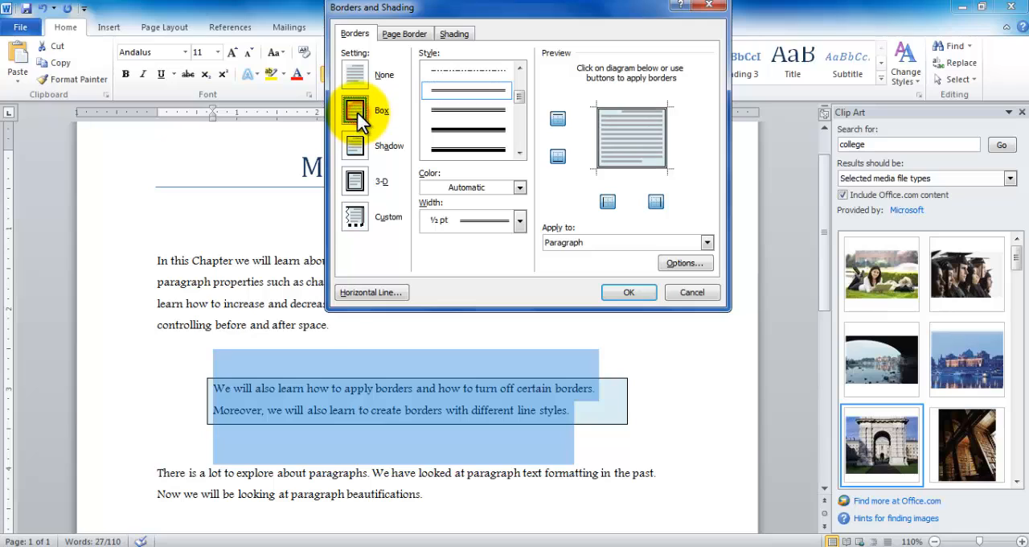
{"action": "left_click", "coordinate": [355, 145]}
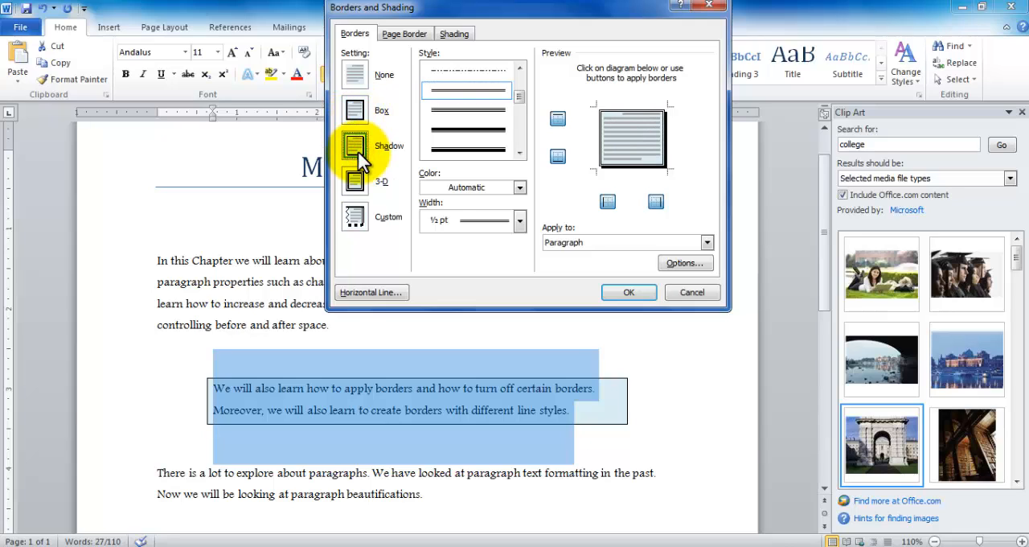
{"action": "left_click", "coordinate": [355, 110]}
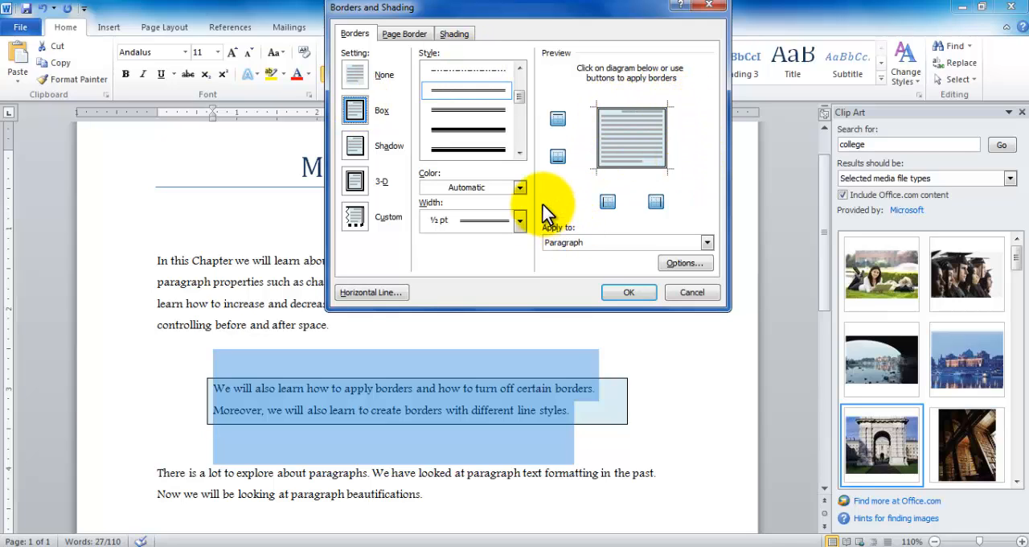
{"action": "left_click", "coordinate": [520, 187]}
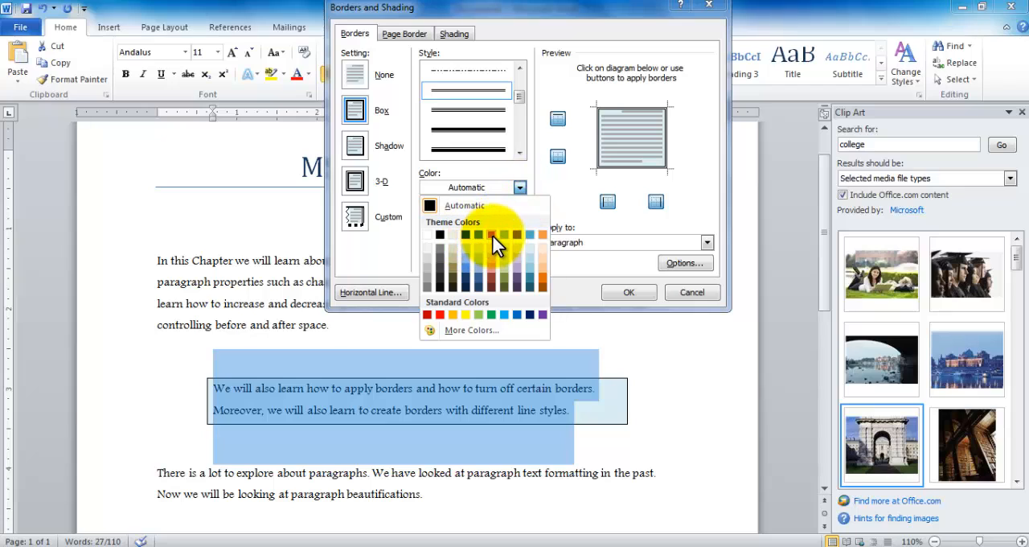
{"action": "mouse_move", "coordinate": [491, 234]}
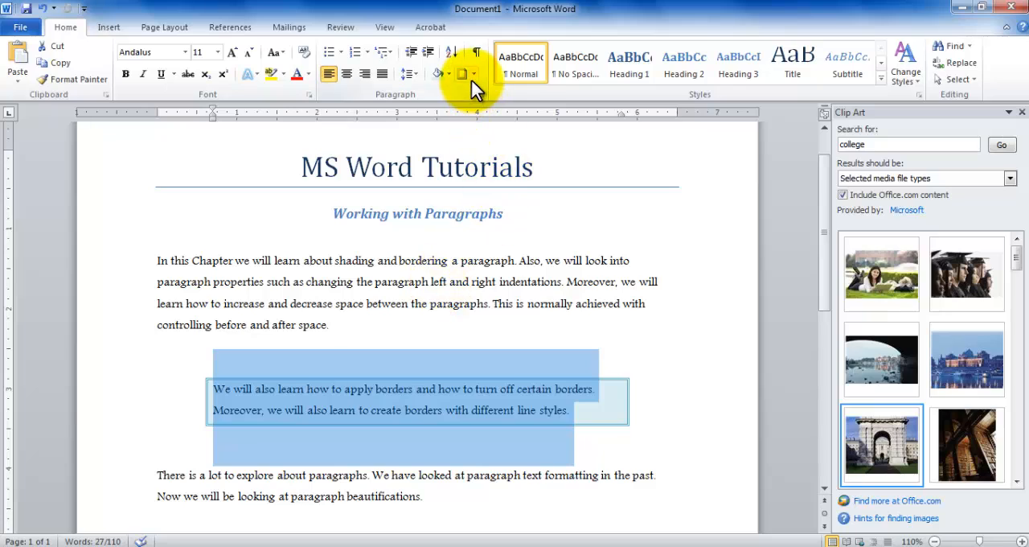
{"action": "mouse_move", "coordinate": [462, 73]}
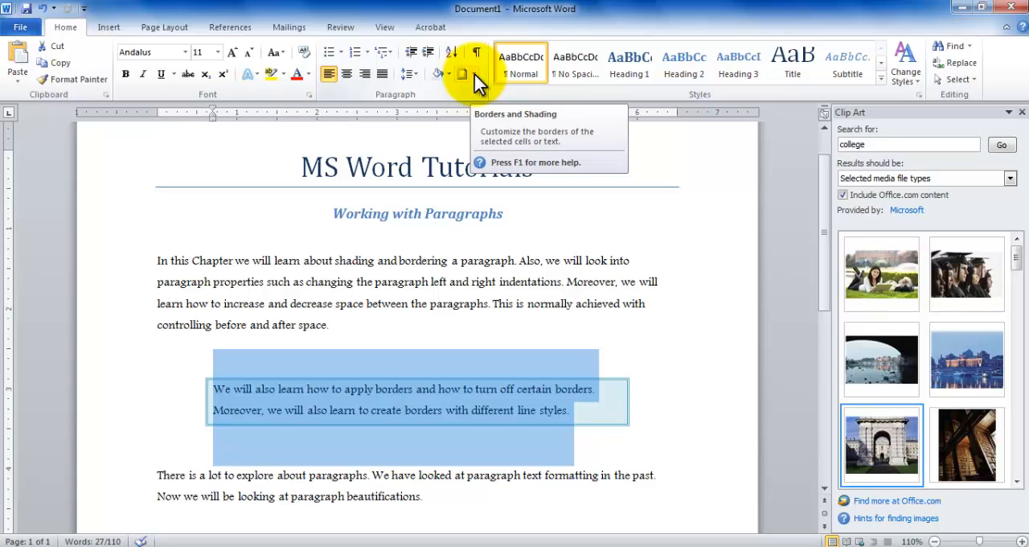
- Deselect the paragraph to view the blue box border and shading, then bring back the border options
{"action": "left_click", "coordinate": [462, 74]}
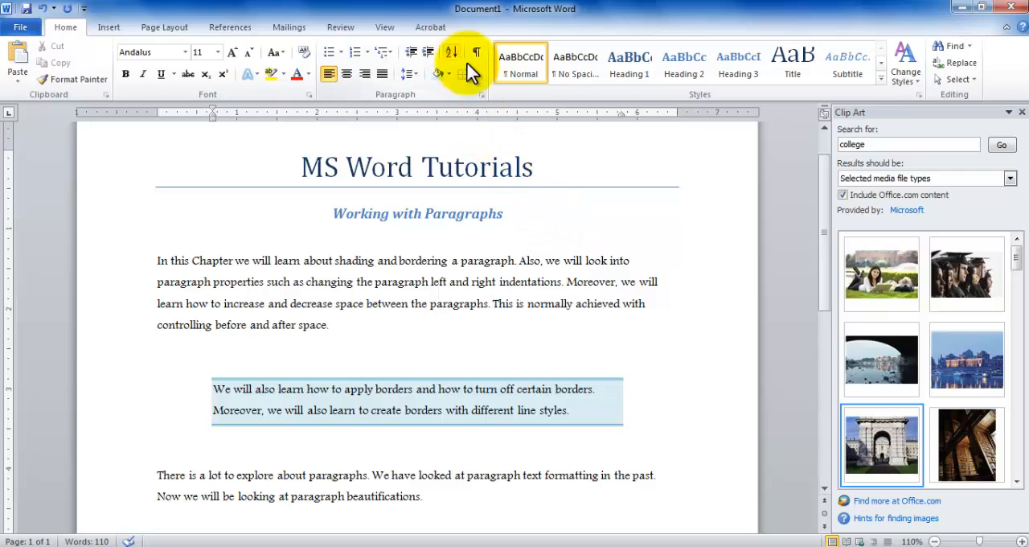
{"action": "left_click", "coordinate": [464, 74]}
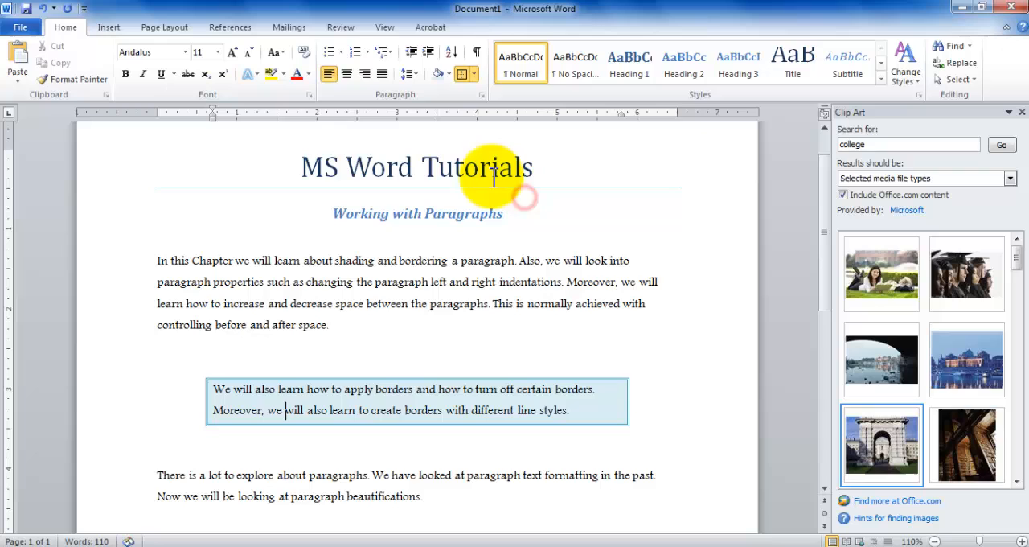
{"action": "left_click", "coordinate": [465, 73]}
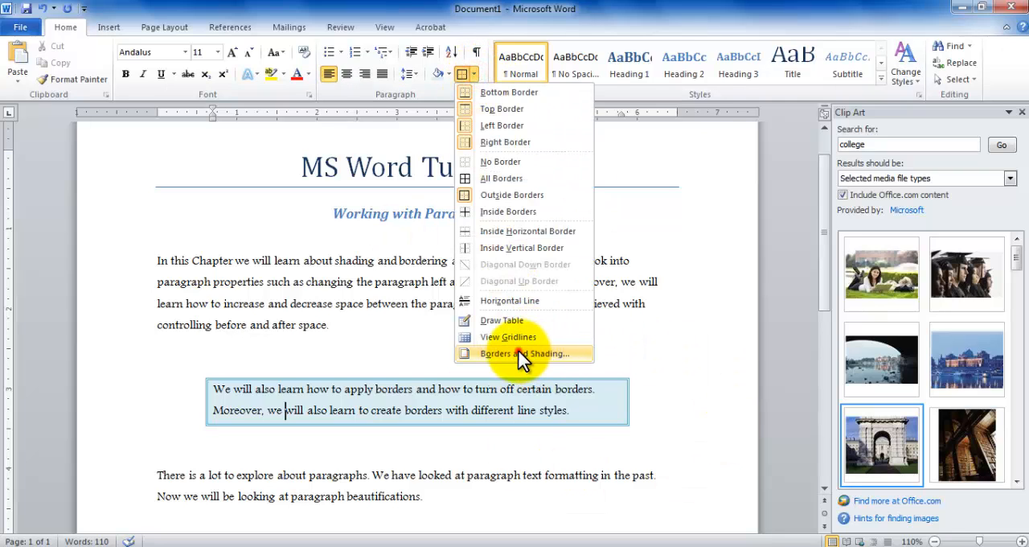
- Remove the top and bottom borders in Preview so only the left and right blue double borders remain
{"action": "left_click", "coordinate": [524, 353]}
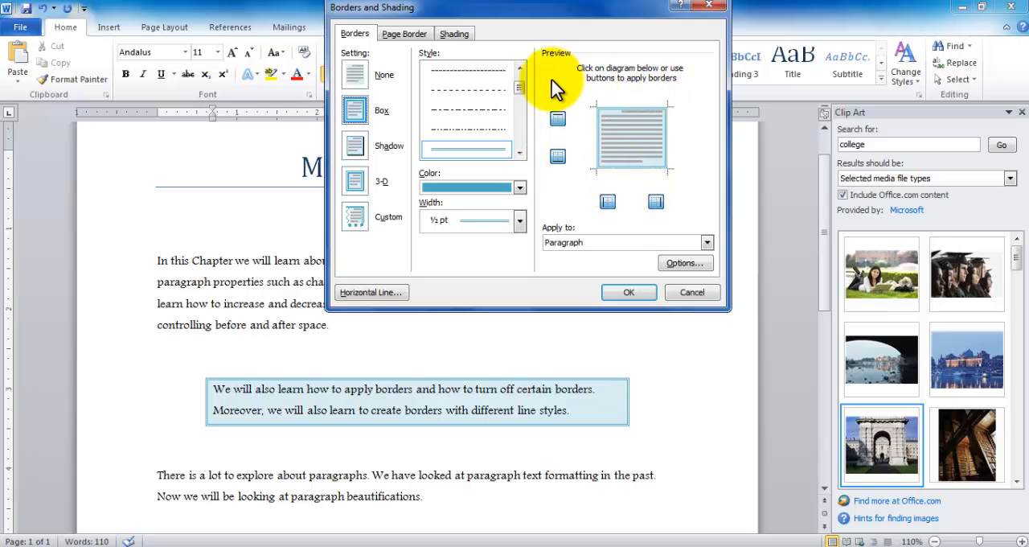
{"action": "mouse_move", "coordinate": [631, 84]}
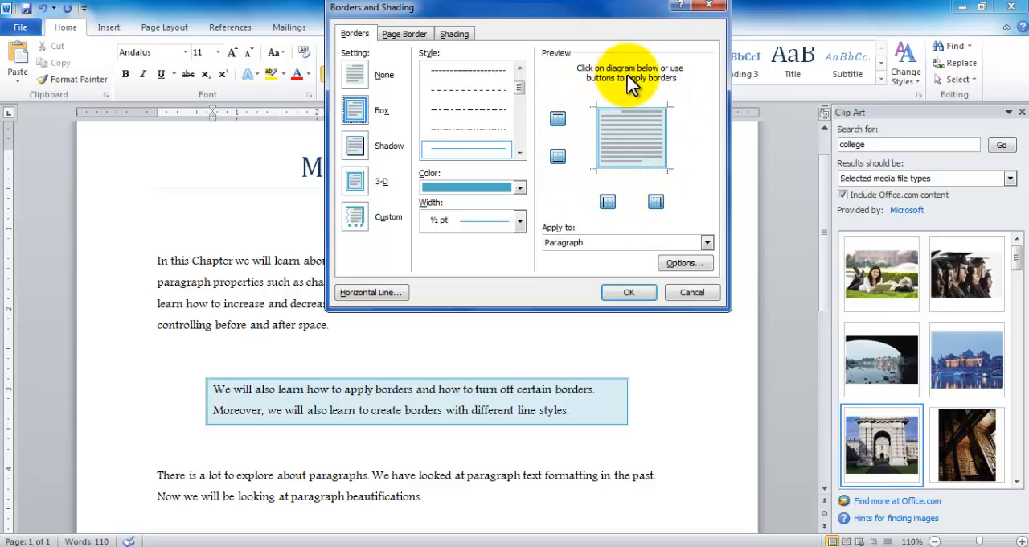
{"action": "left_click", "coordinate": [557, 157]}
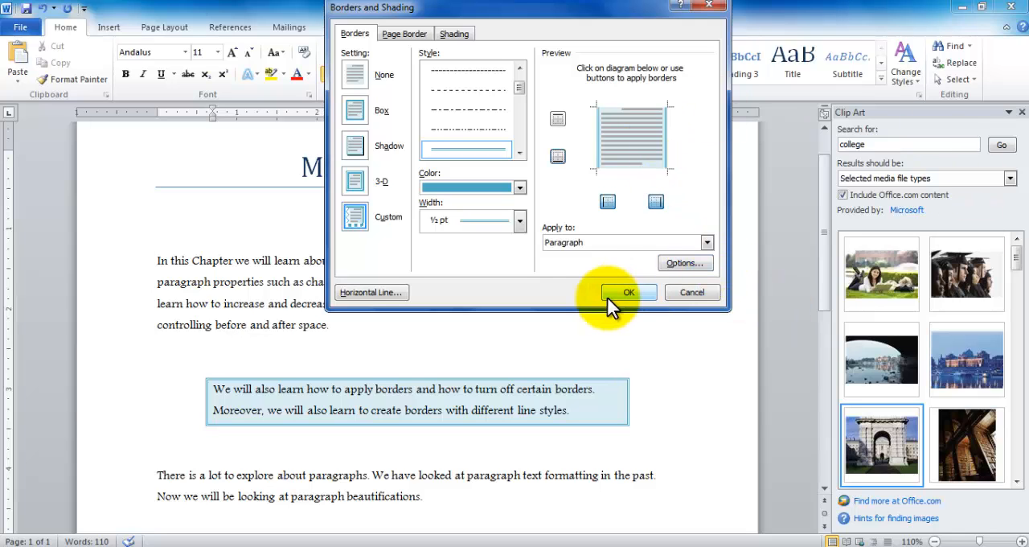
{"action": "left_click", "coordinate": [628, 291]}
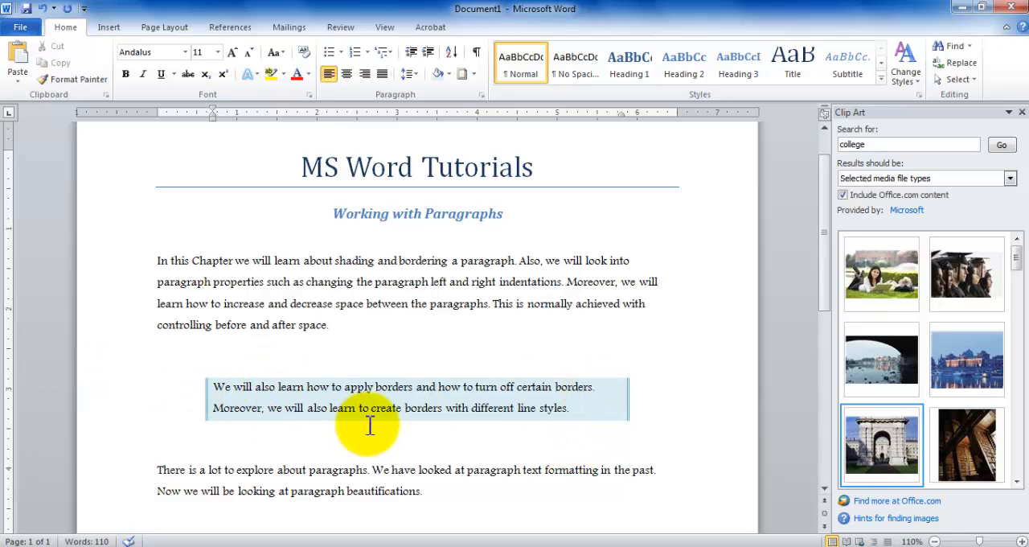
{"action": "left_click", "coordinate": [455, 73]}
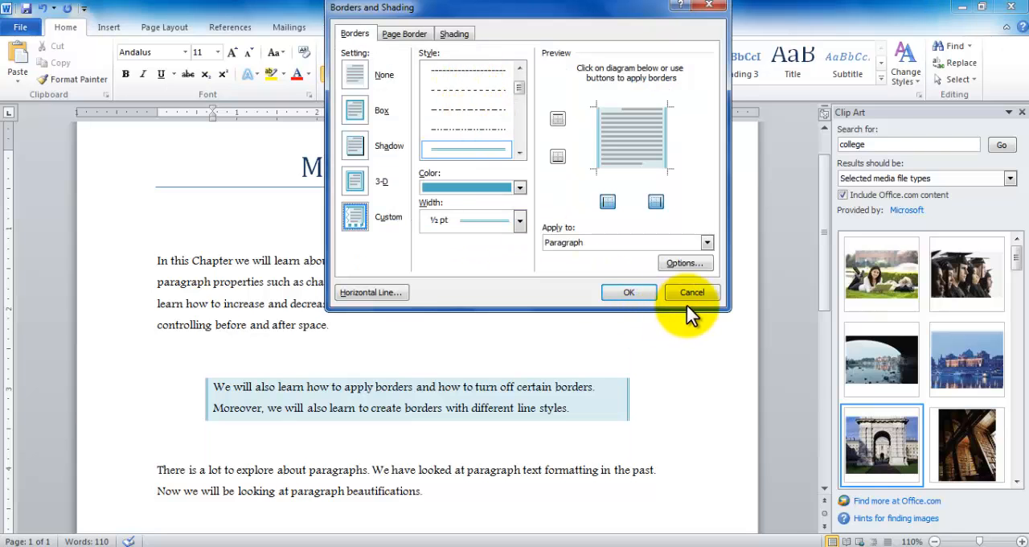
{"action": "left_click", "coordinate": [691, 291]}
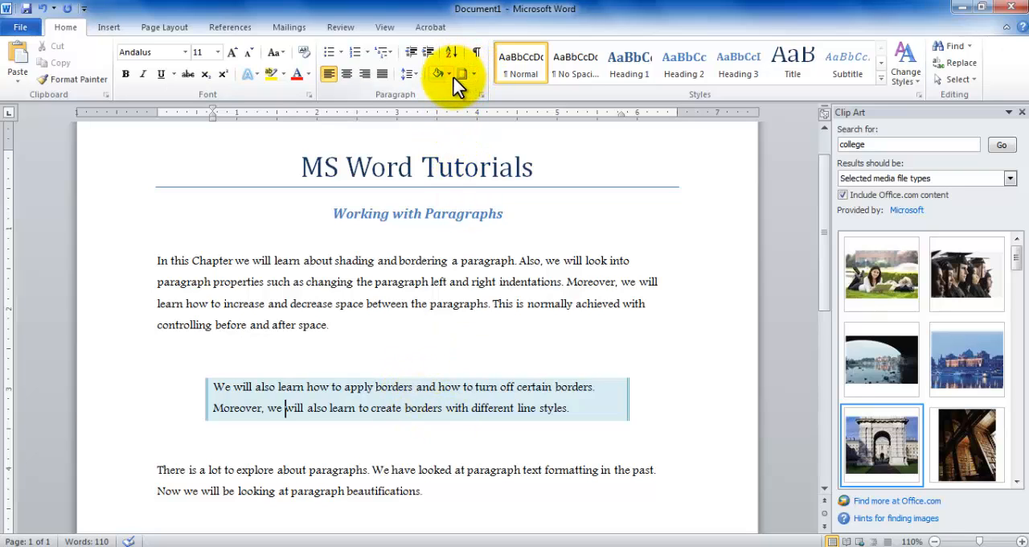
{"action": "mouse_move", "coordinate": [464, 74]}
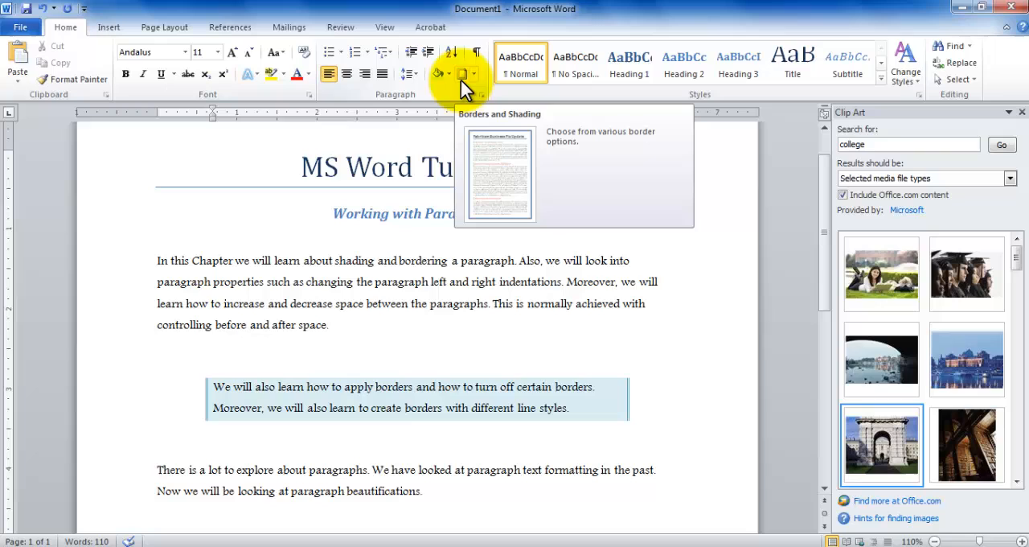
{"action": "left_click", "coordinate": [463, 73]}
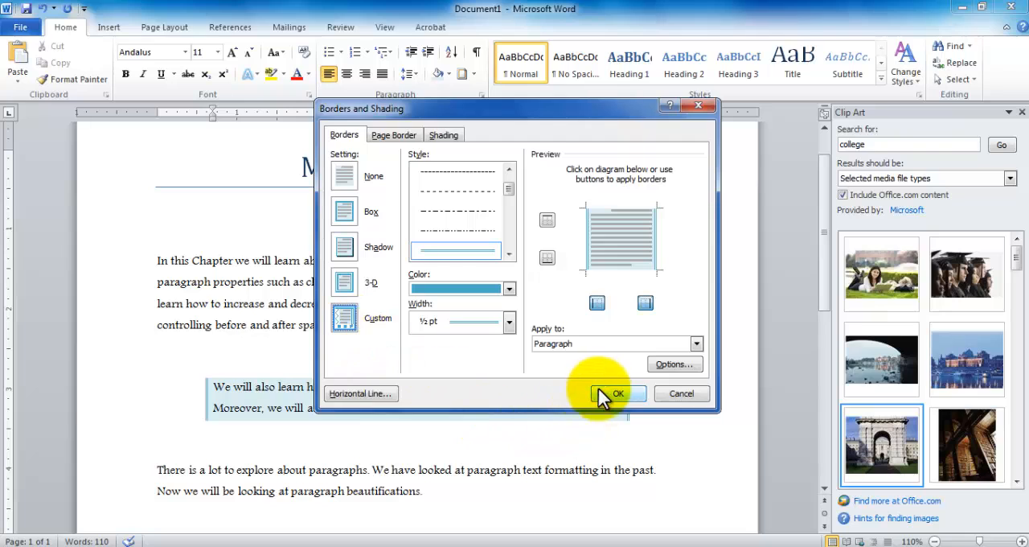
{"action": "left_click", "coordinate": [617, 393]}
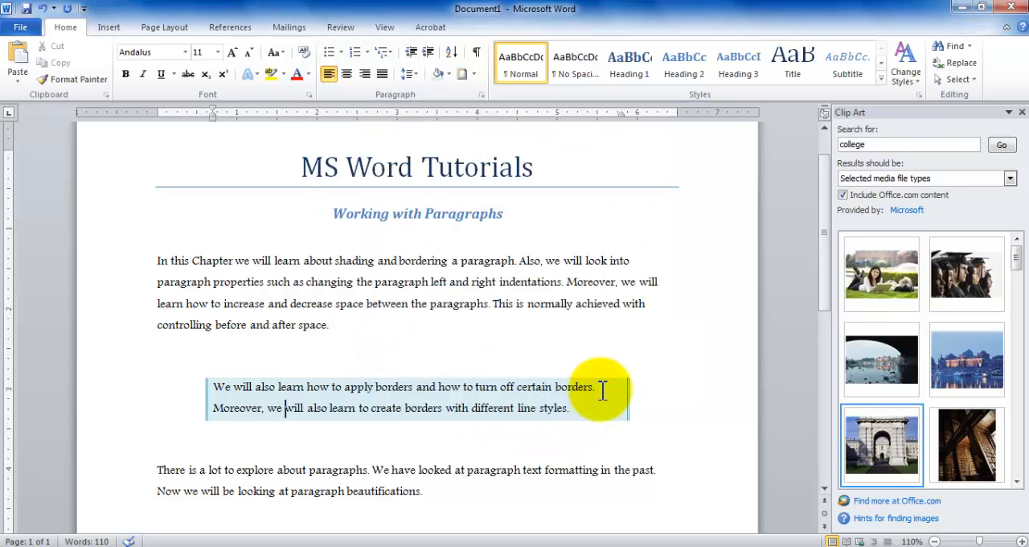